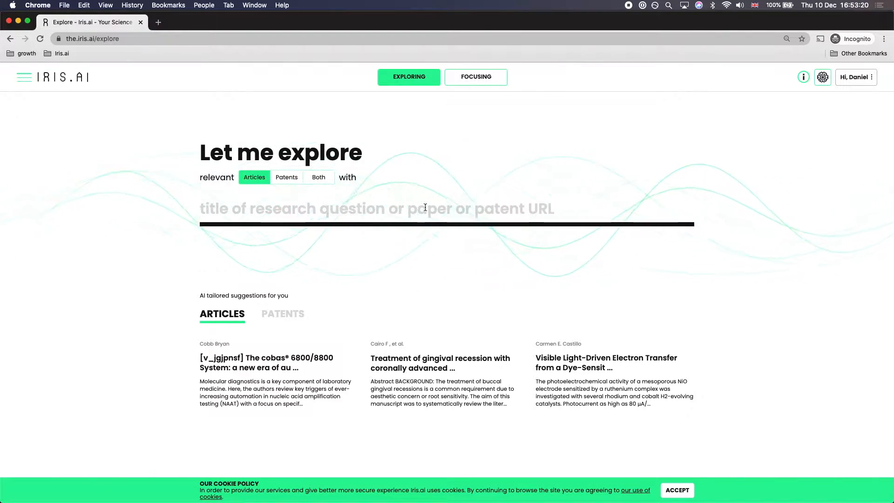
Paste the antibiotic resistance PubMed link into the Iris.ai explore field to find its paper
right_click(425, 209)
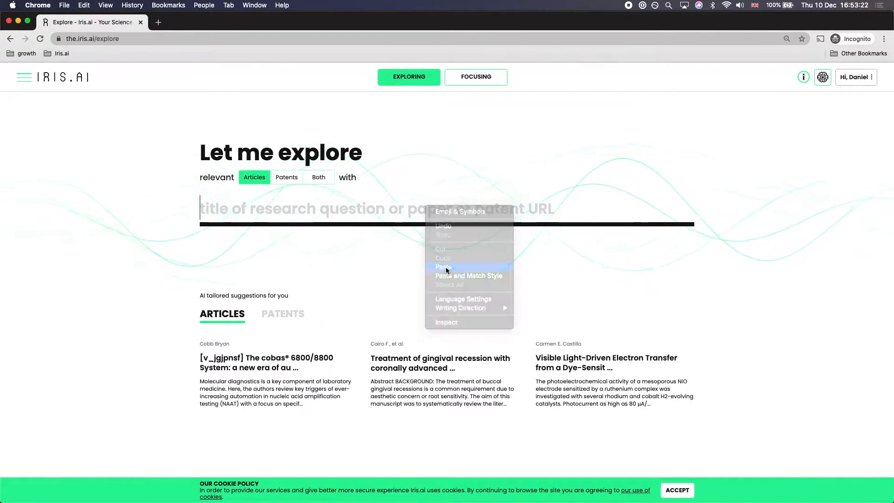
left_click(444, 267)
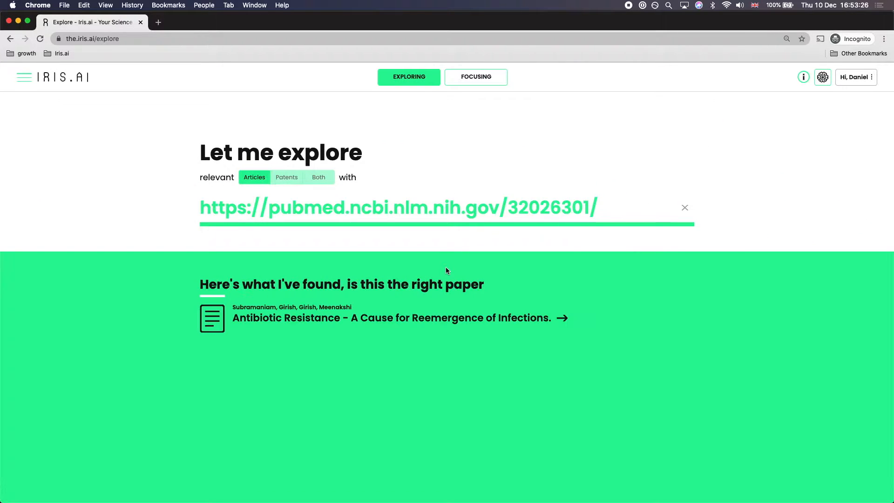
mouse_move(274, 346)
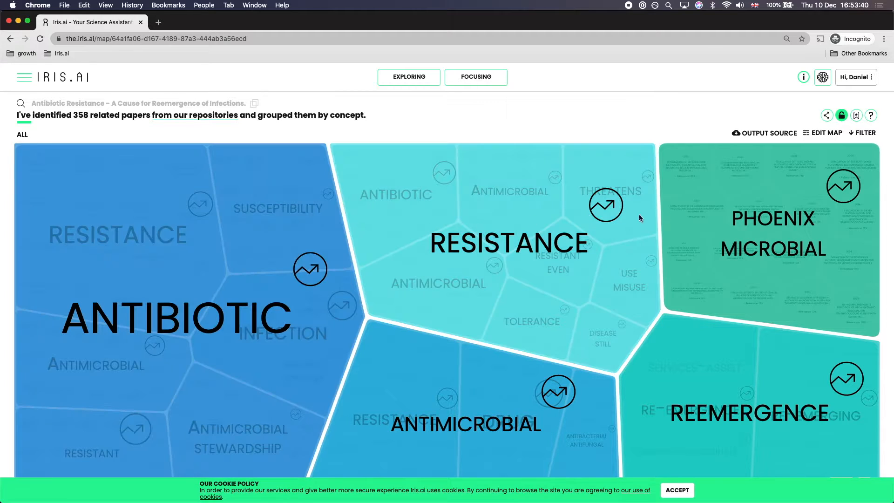
mouse_move(706, 214)
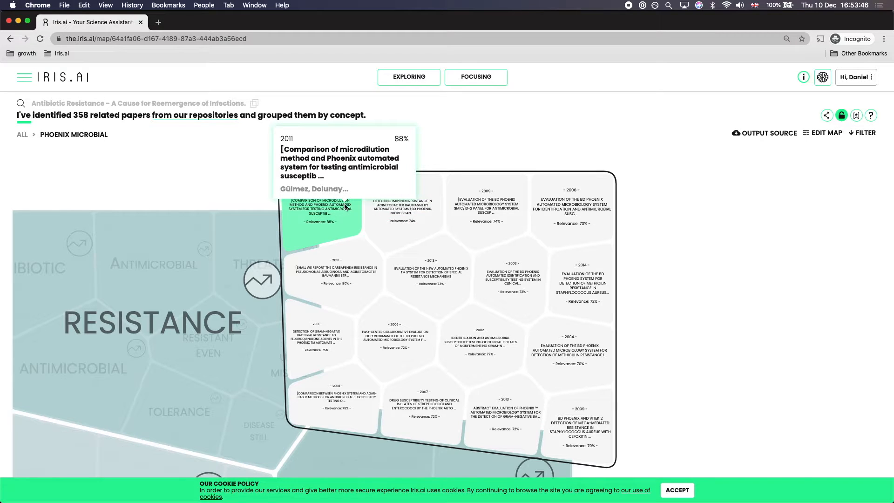
mouse_move(425, 94)
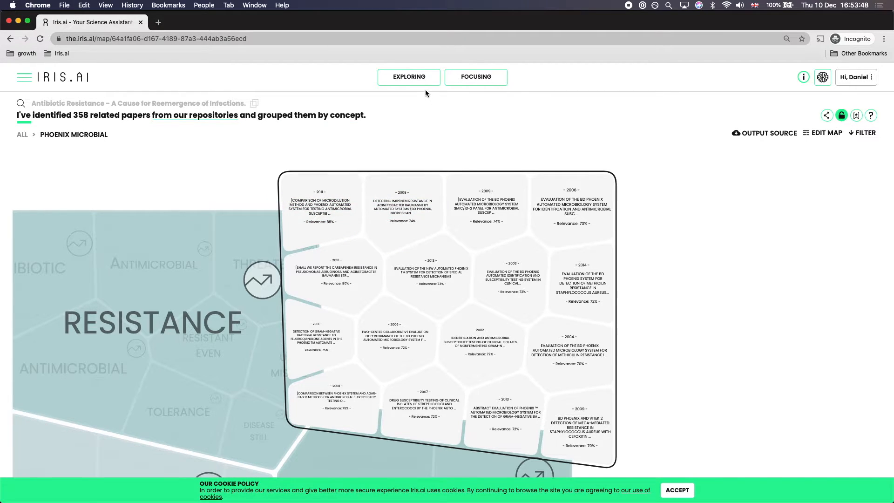
Start a new exploration and submit the pasted PubMed link 29181371, which gets rejected
left_click(408, 77)
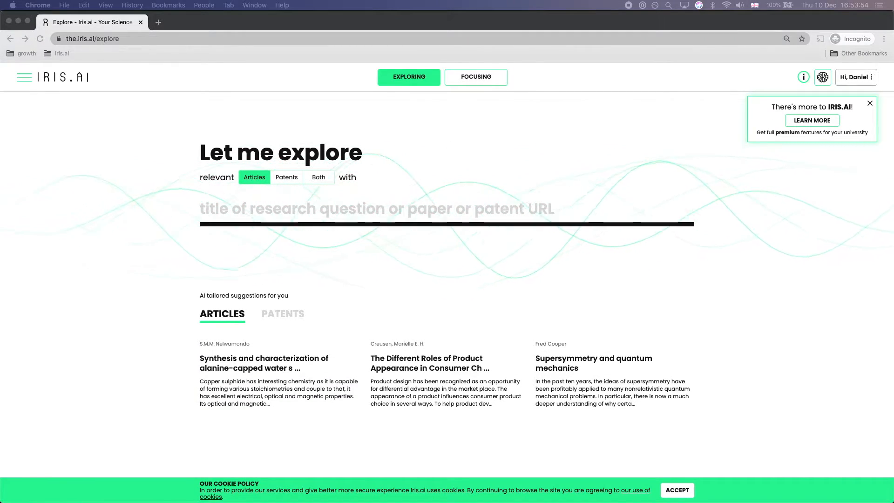
right_click(414, 209)
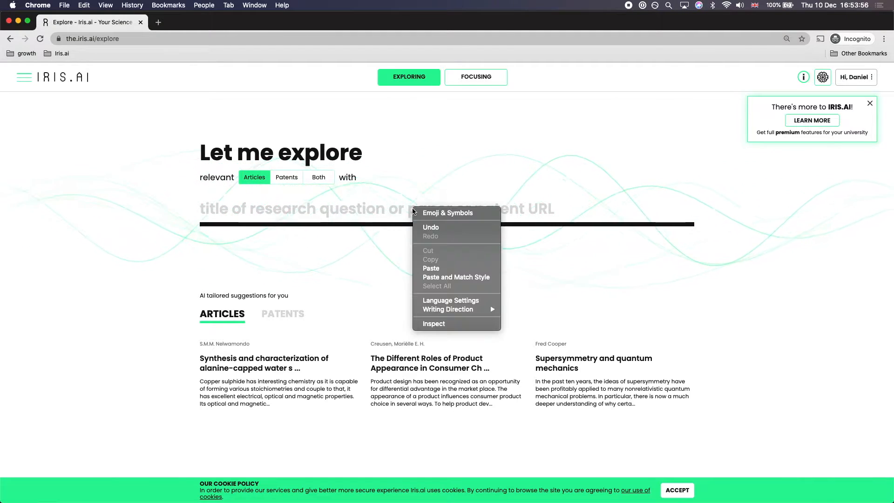
left_click(431, 268)
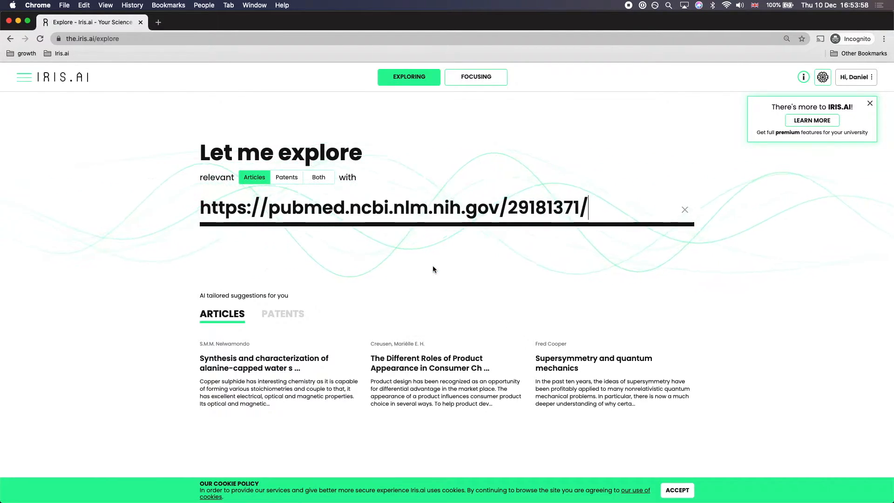
key("Return")
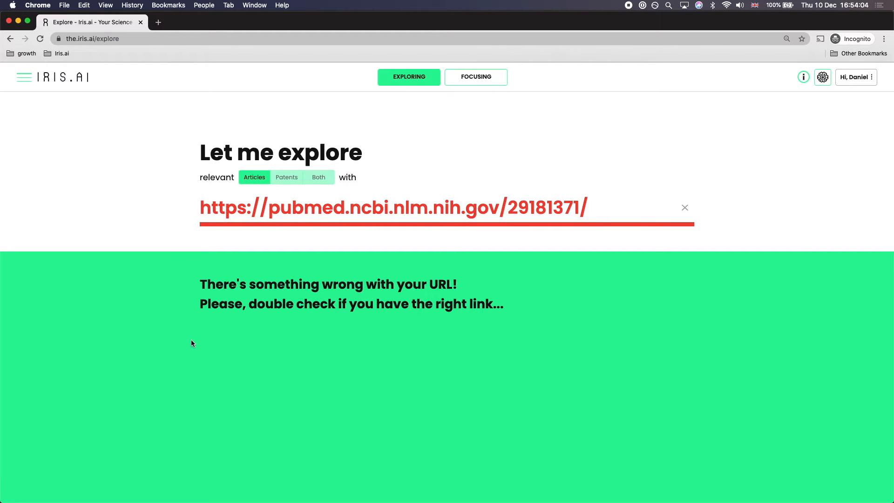
mouse_move(201, 61)
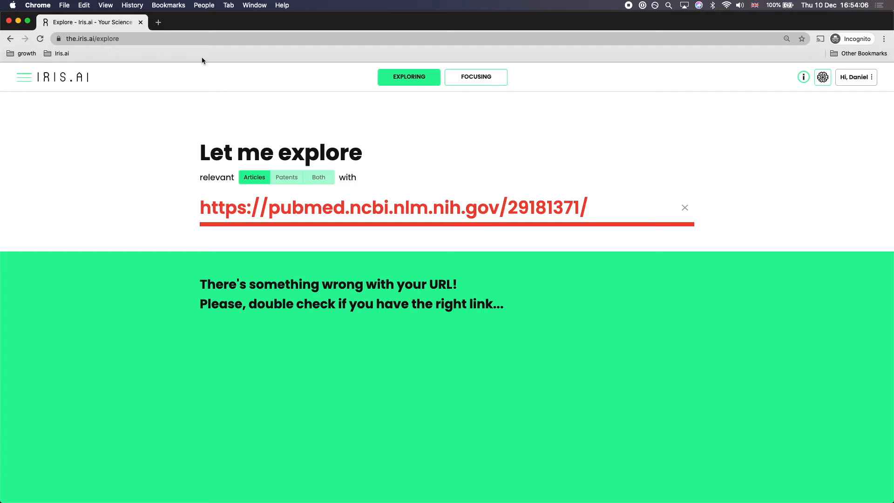
Show PubMed article 29181371 on benign prostatic hyperplasia and prostate cancer in Africans
left_click(158, 22)
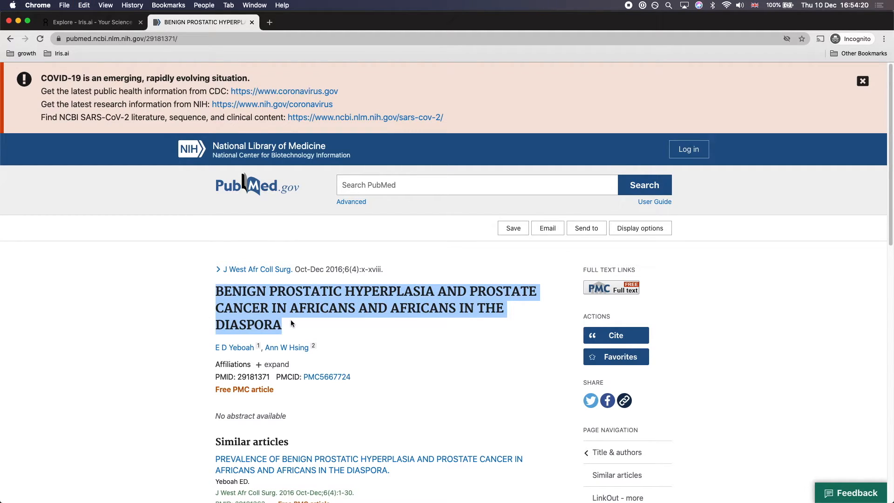
Search Google for the copied article title in a new tab
left_click(269, 23)
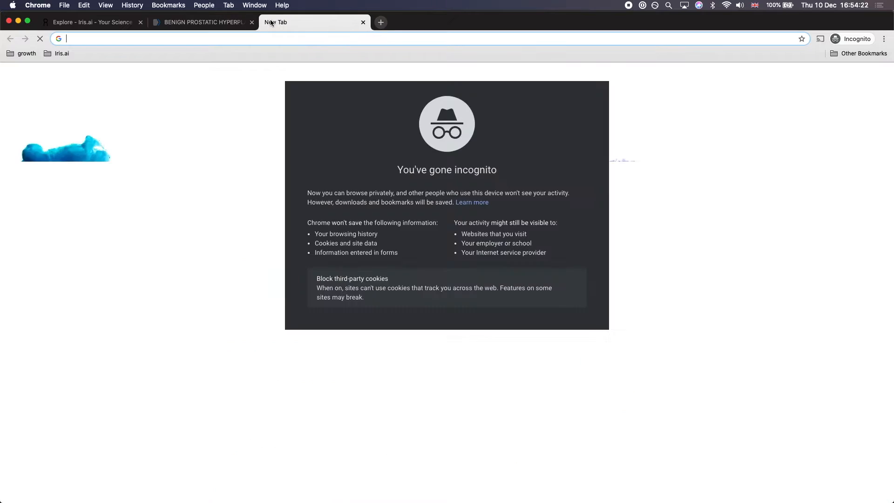
key("Return")
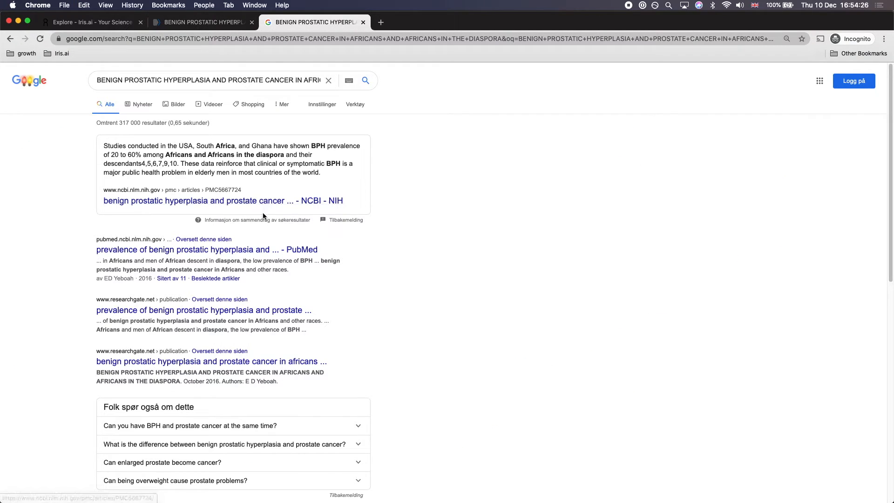
mouse_move(185, 235)
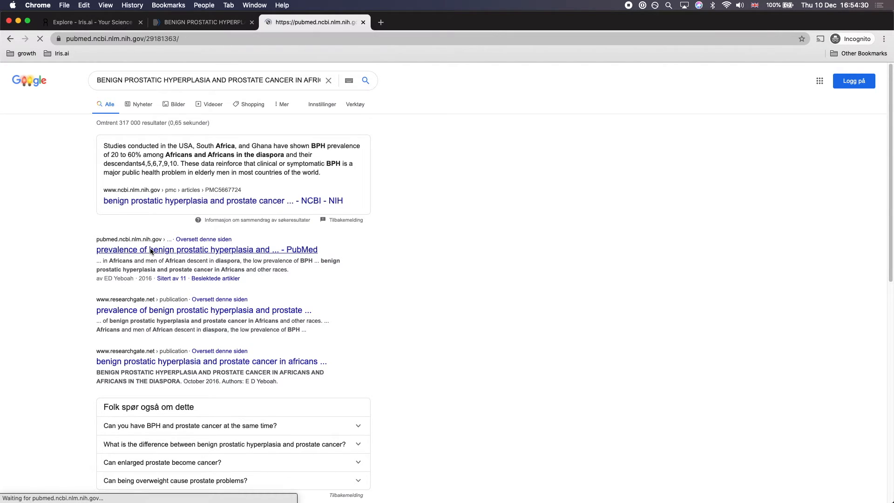
Open PubMed article 29181363 on prevalence of benign prostatic hyperplasia and select its URL
left_click(206, 250)
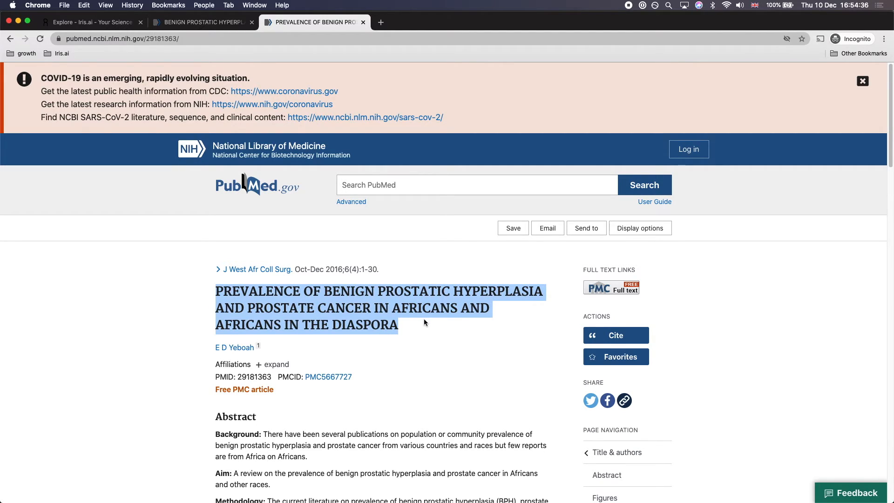
left_click(120, 38)
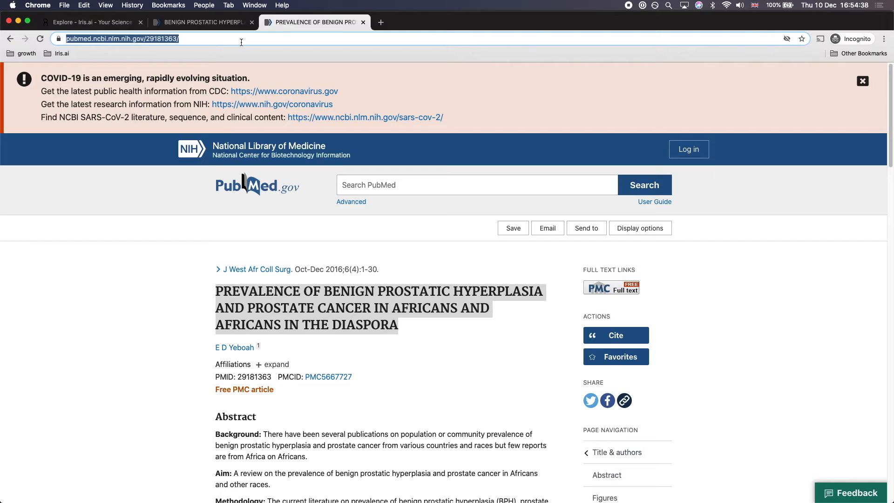
left_click(92, 22)
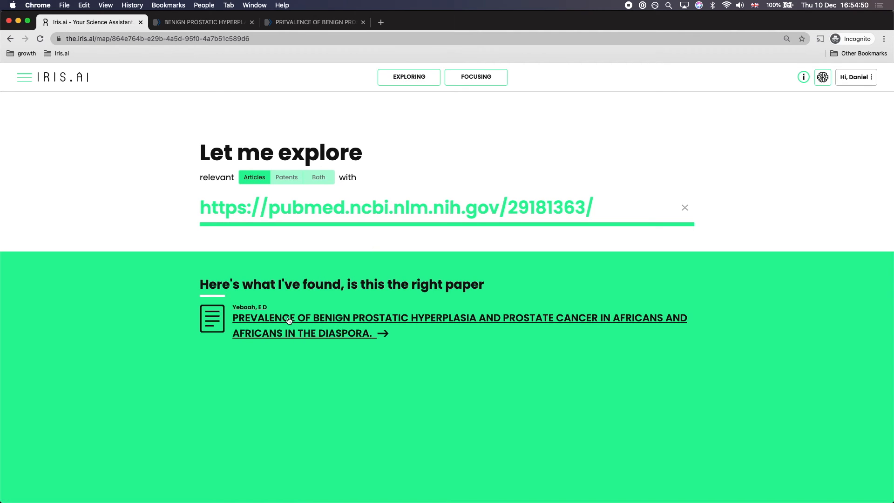
Build the 292-paper research map from the found prevalence of benign prostatic hyperplasia paper
left_click(384, 333)
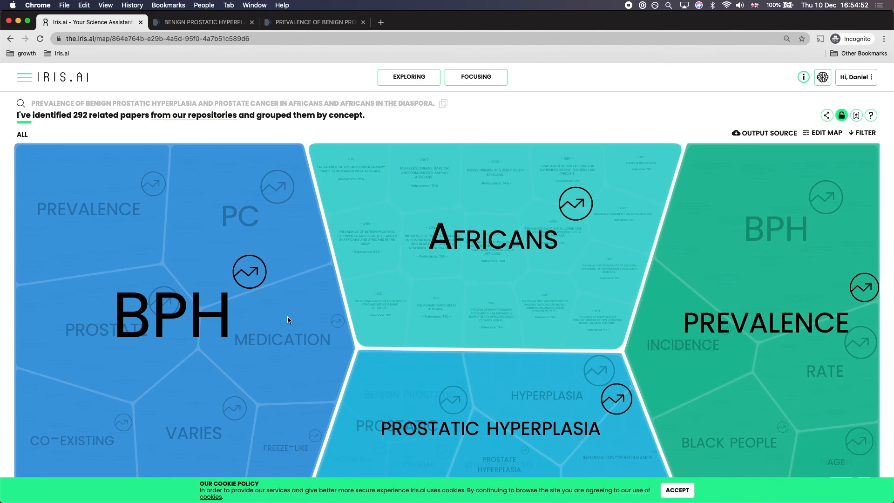